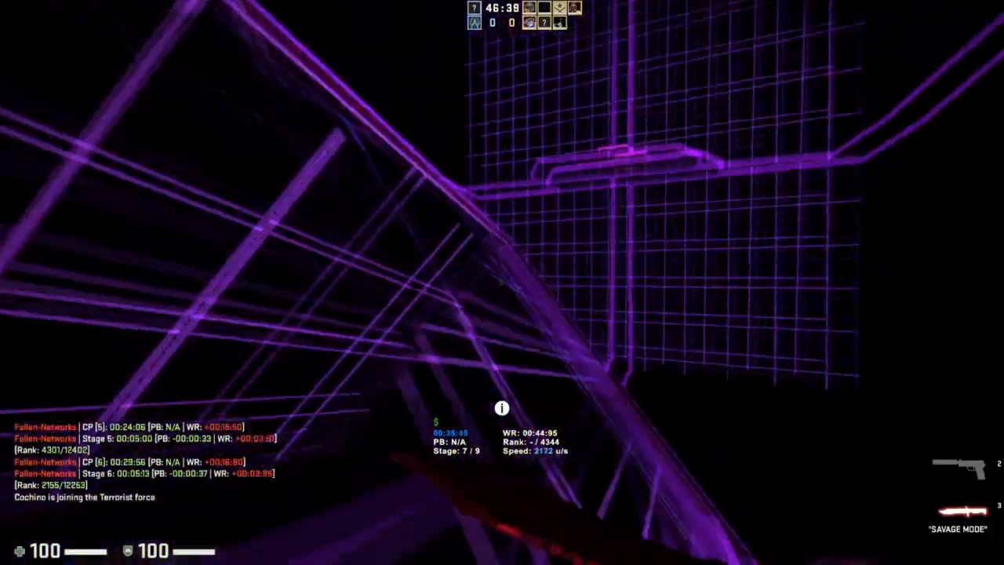
mouse_move(502, 282)
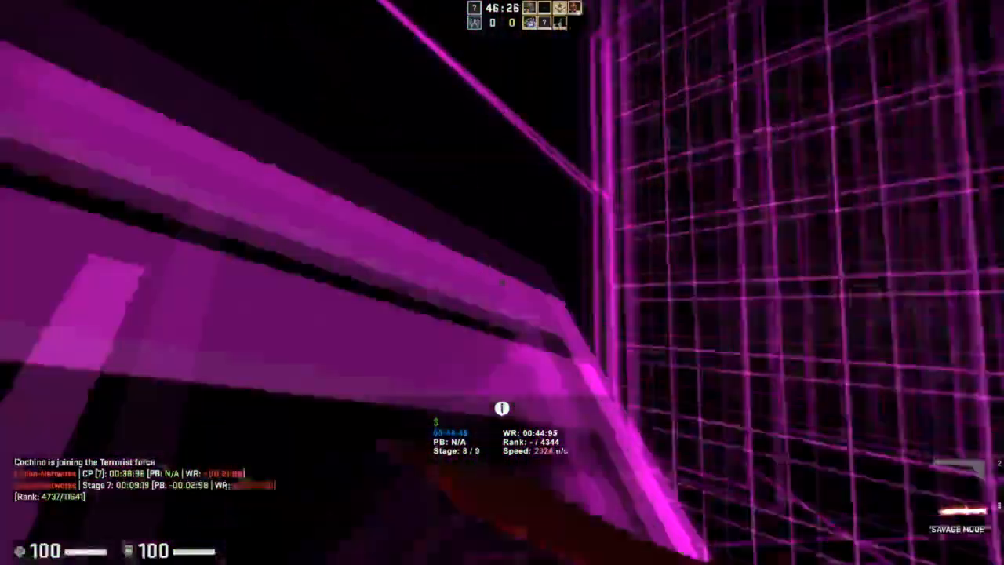
mouse_move(503, 282)
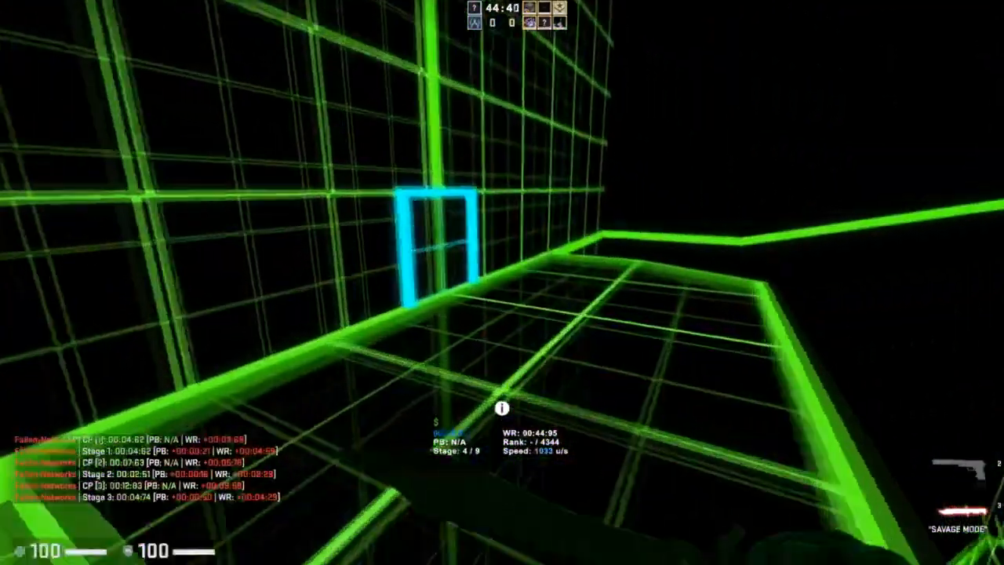
mouse_move(502, 283)
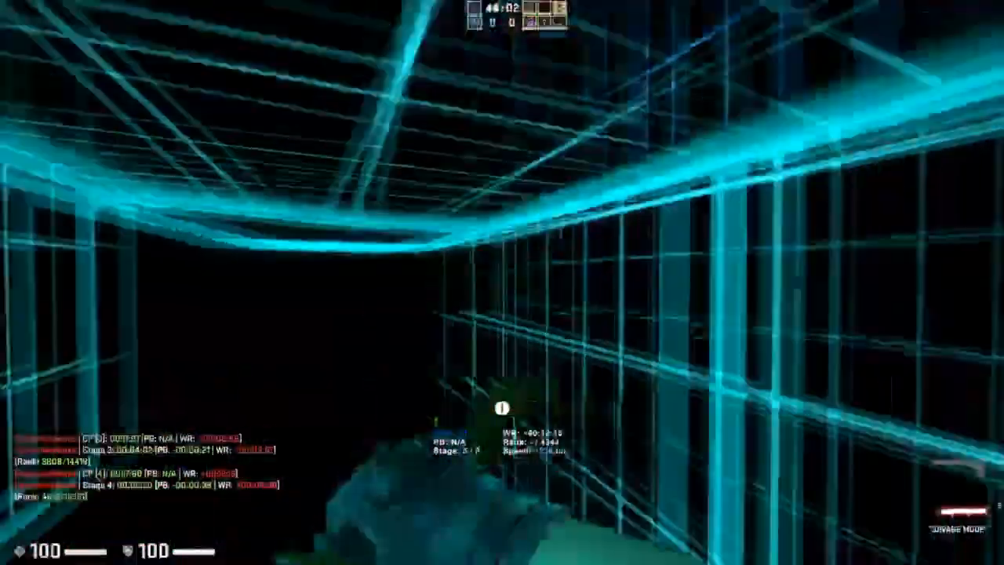
mouse_move(502, 283)
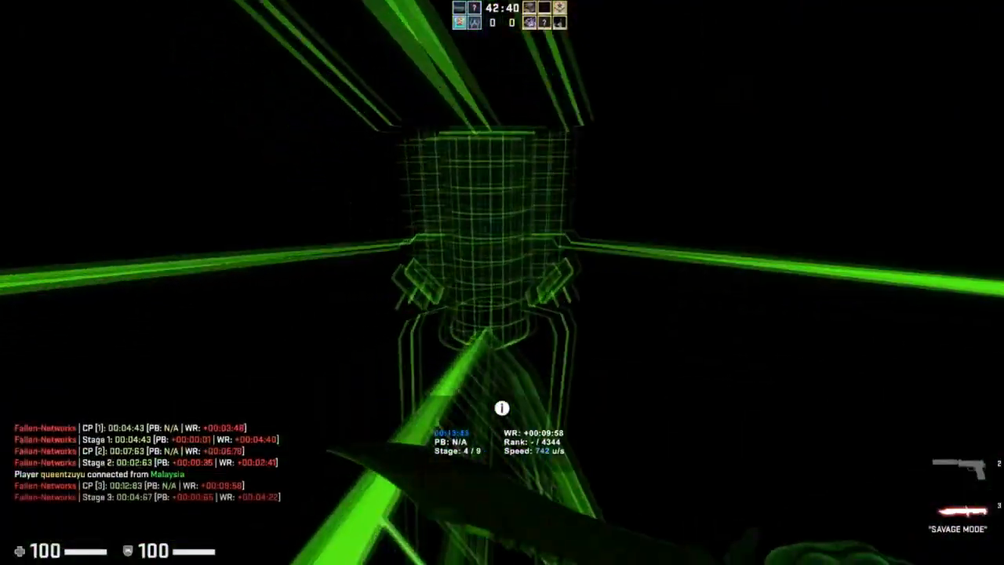
mouse_move(502, 283)
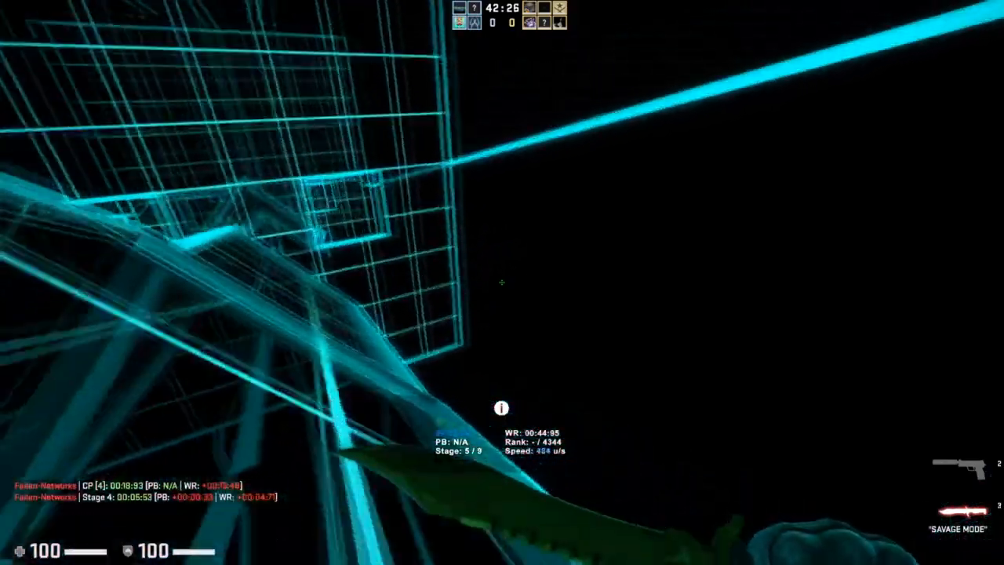
mouse_move(502, 283)
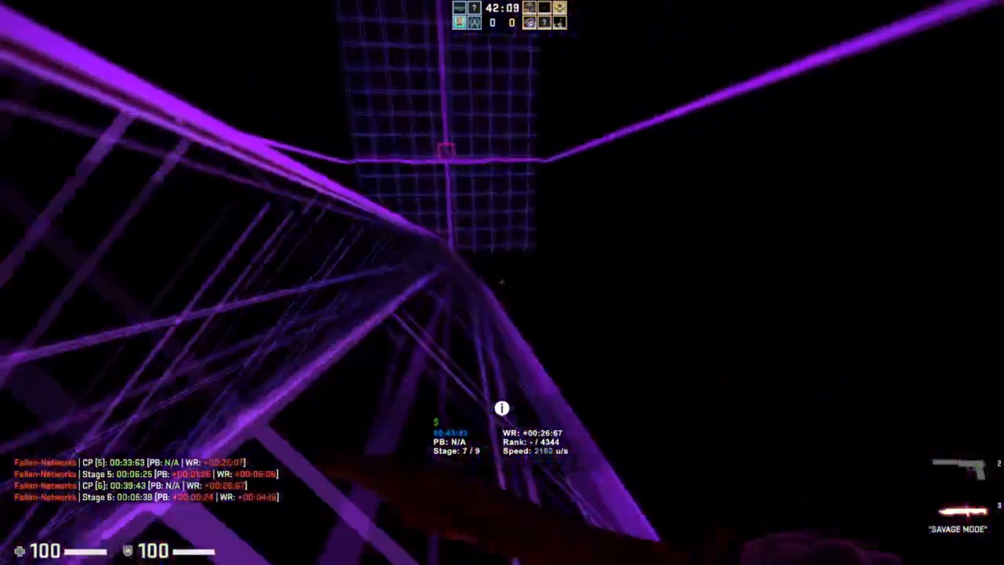
mouse_move(502, 283)
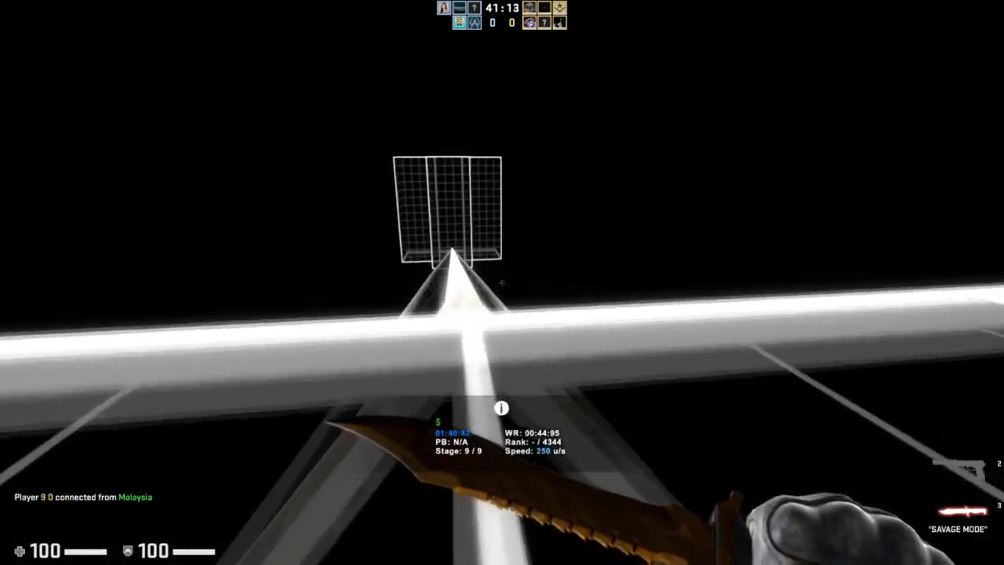
mouse_move(503, 282)
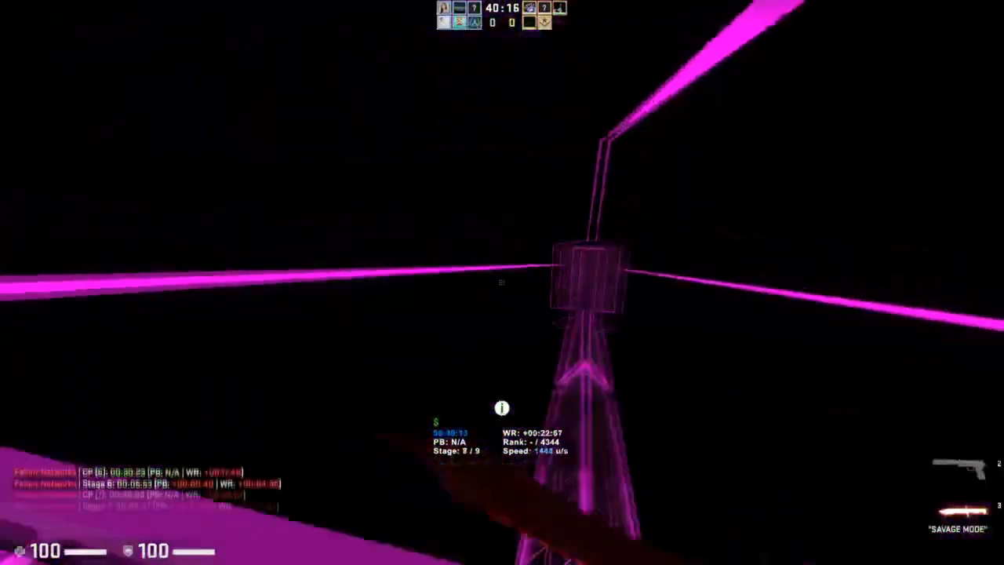
mouse_move(502, 283)
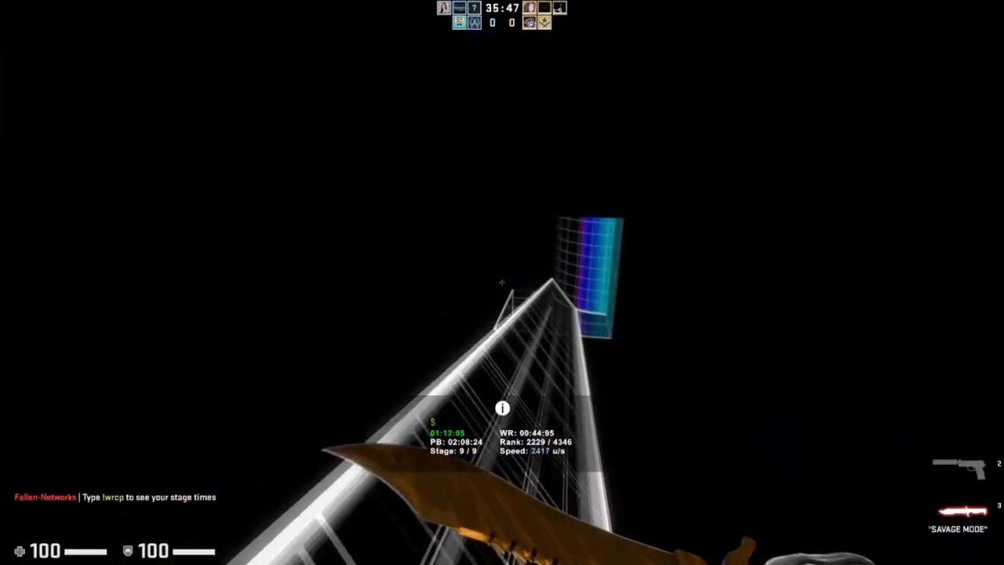
mouse_move(502, 283)
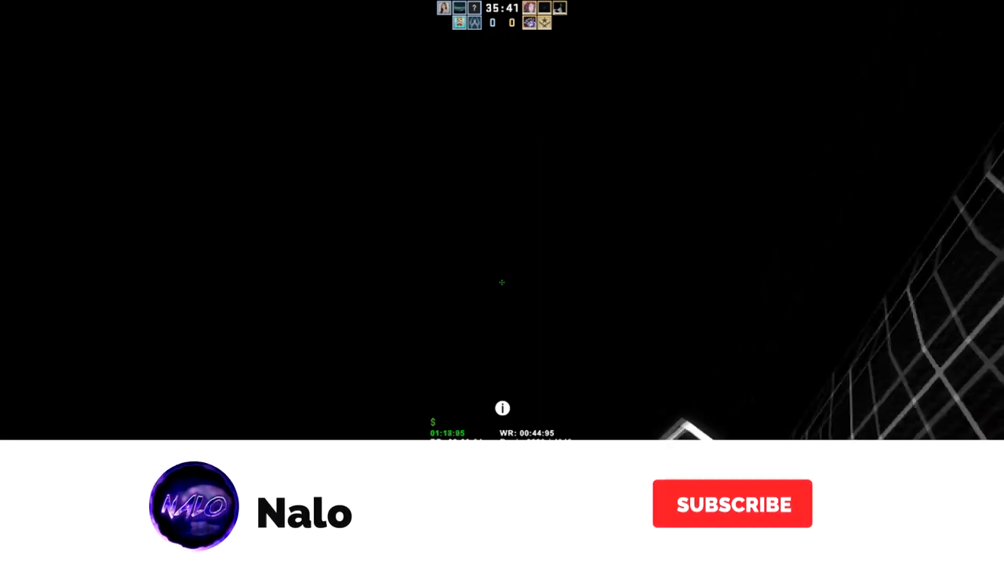
Surf the final stage-9 ramp into the end zone, finishing the run in 1:36 with a server rank
left_click(731, 504)
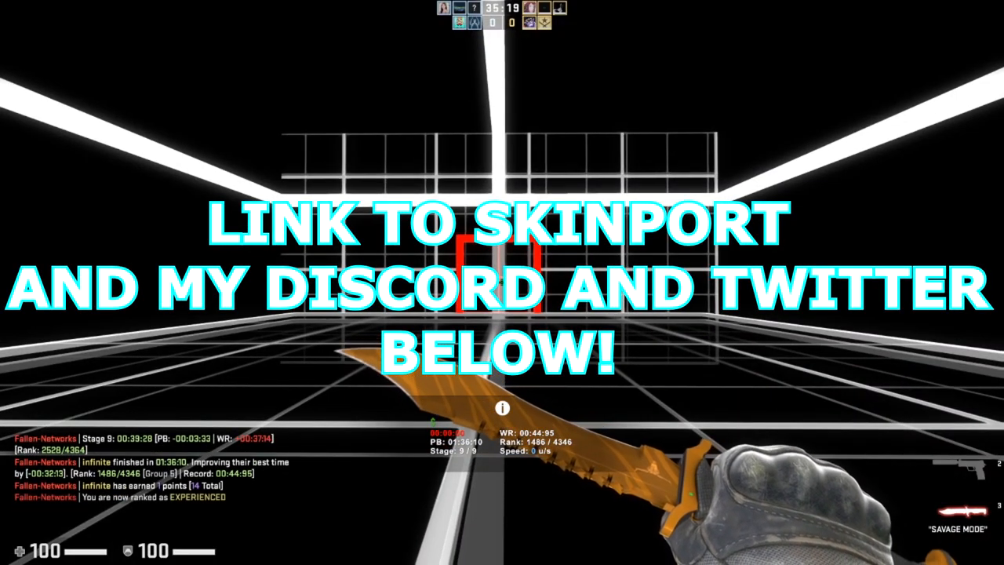
mouse_move(502, 282)
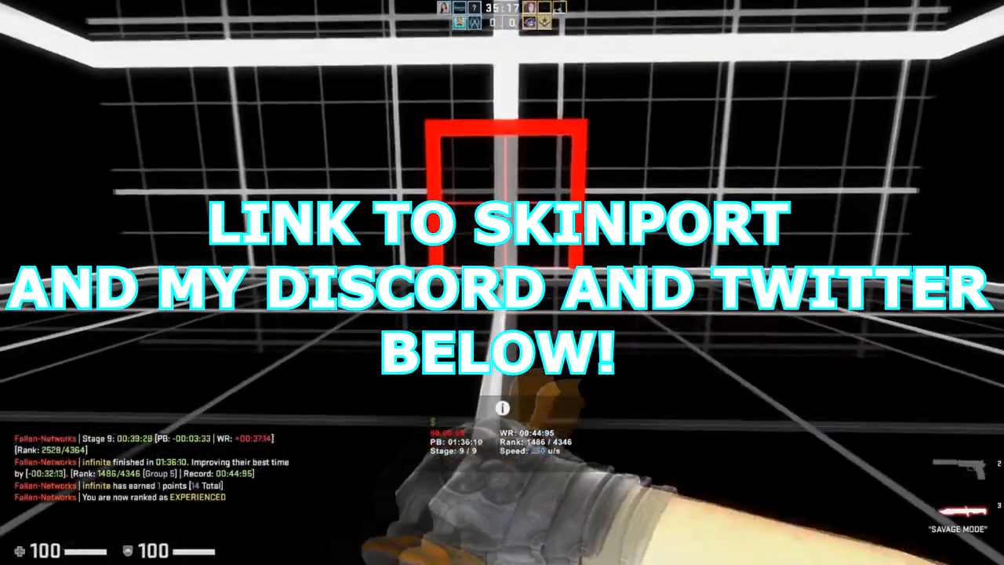